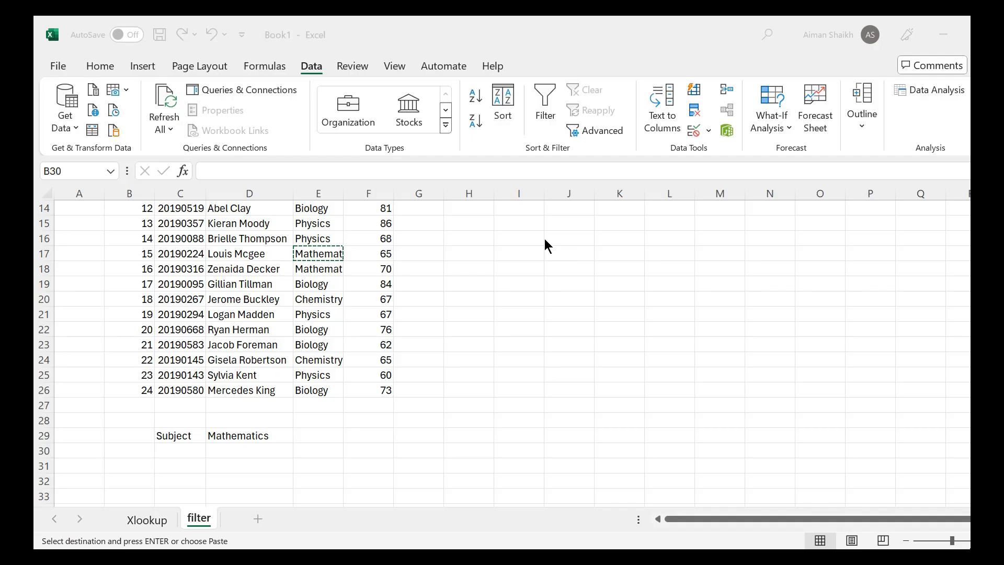
- Scroll up until row 1 and the grade table headers are visible
{"action": "scroll", "scroll_direction": "up", "scroll_amount": 3}
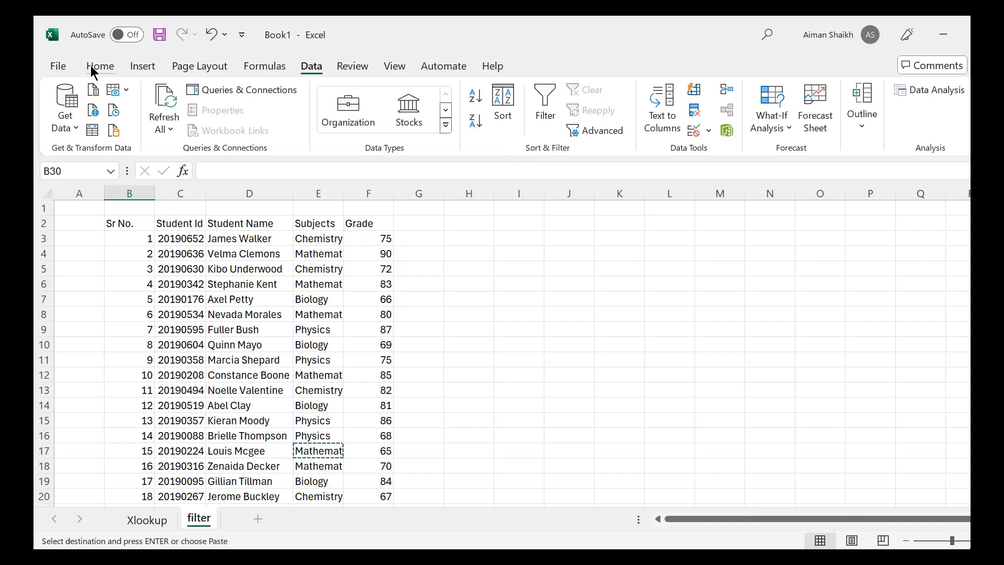
- Switch through Home back to Data and turn on Filter for the grade table
{"action": "left_click", "coordinate": [100, 65]}
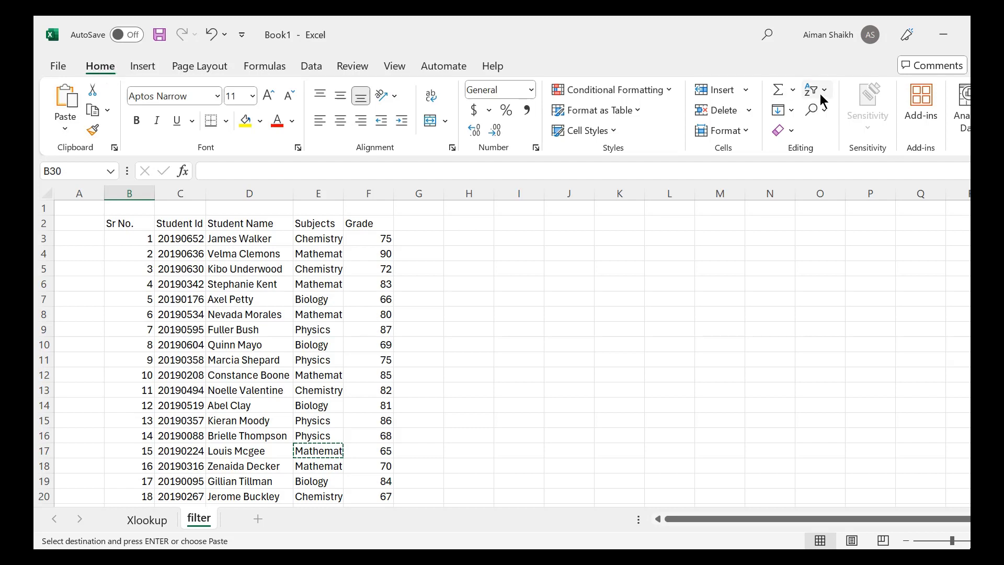
{"action": "left_click", "coordinate": [824, 89]}
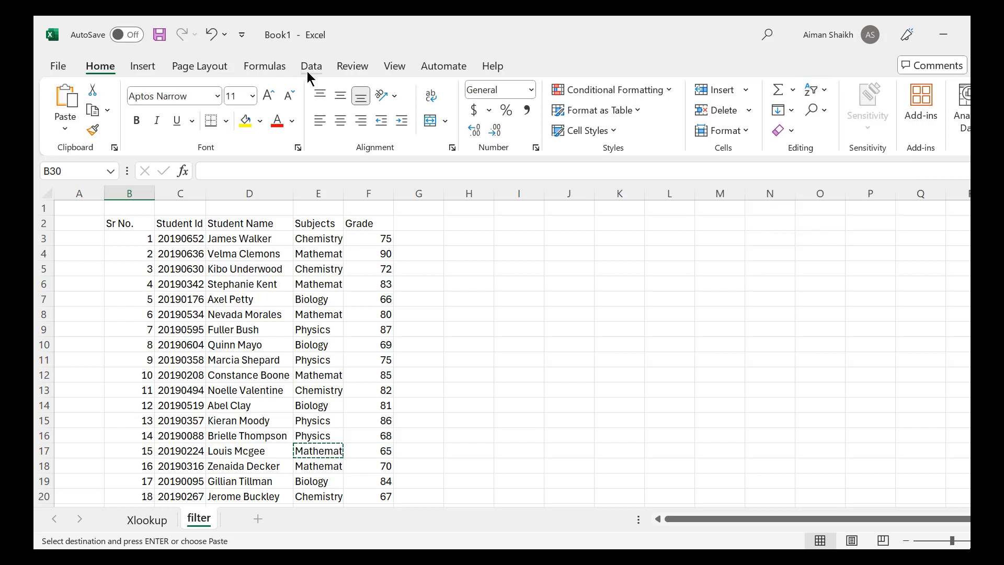
{"action": "left_click", "coordinate": [311, 66]}
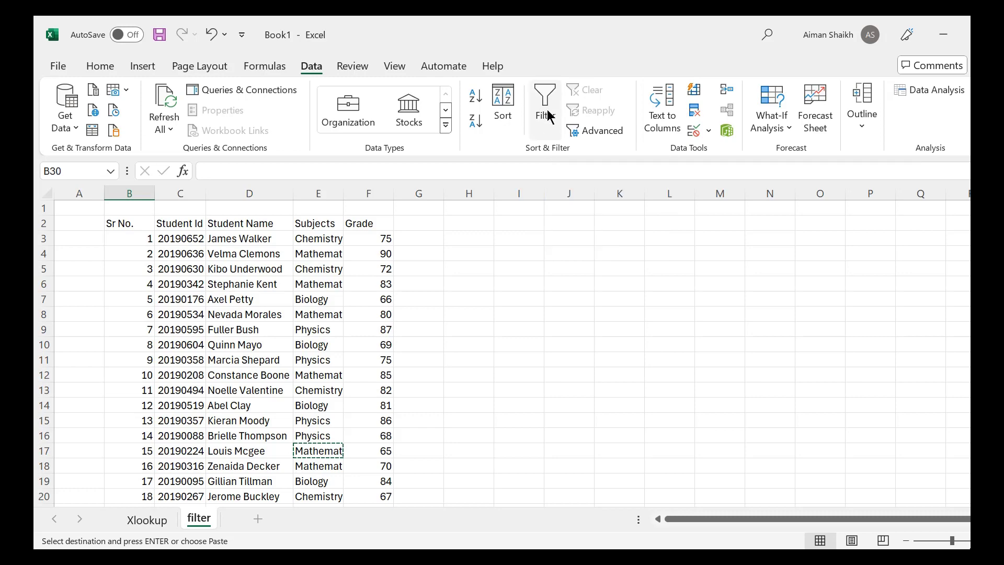
{"action": "left_click", "coordinate": [128, 223]}
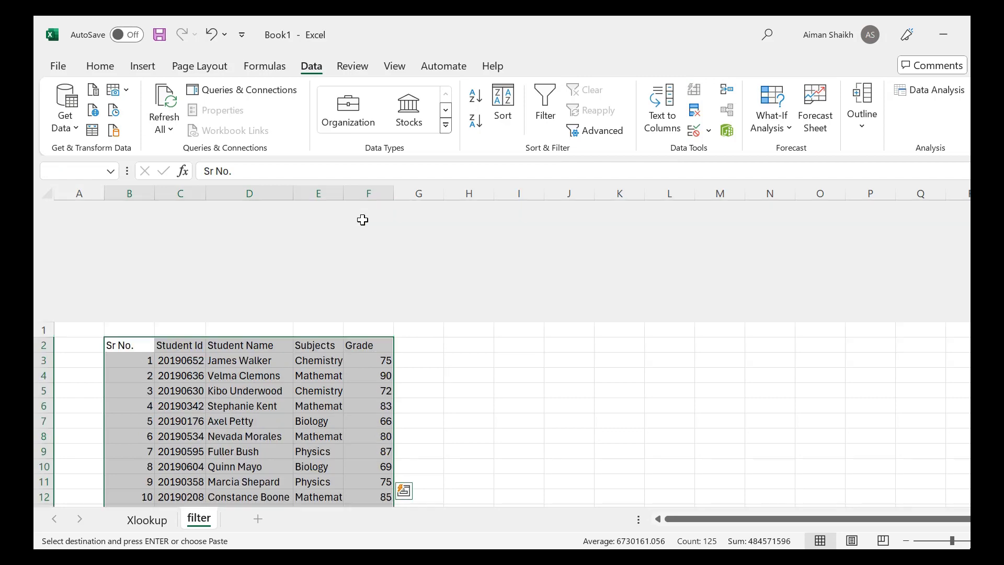
- Toggle the filter dropdowns off with Ctrl+Shift+L and select empty cell B30 below the table
{"action": "key", "text": "Ctrl+Shift+L"}
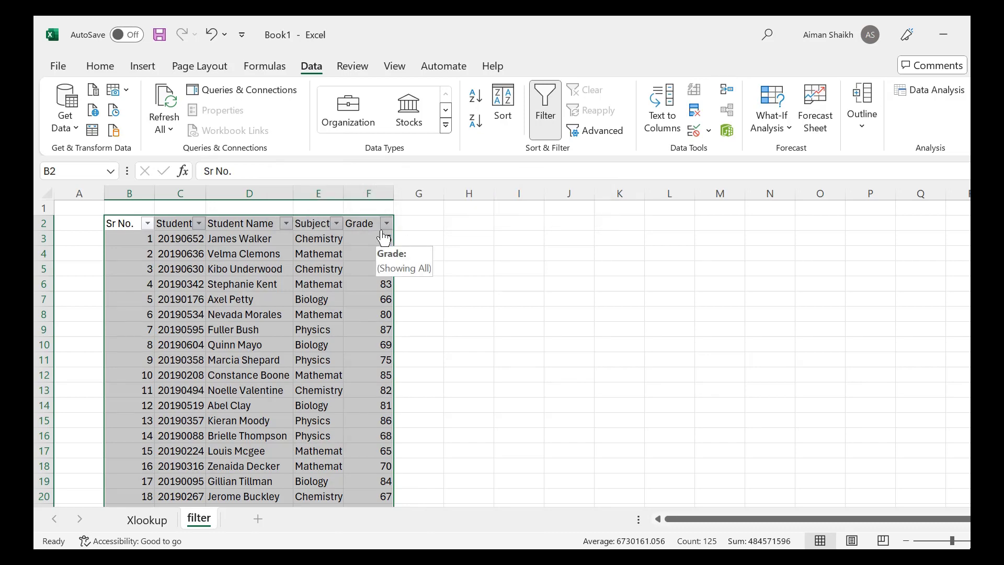
{"action": "scroll", "scroll_direction": "down", "scroll_amount": 3}
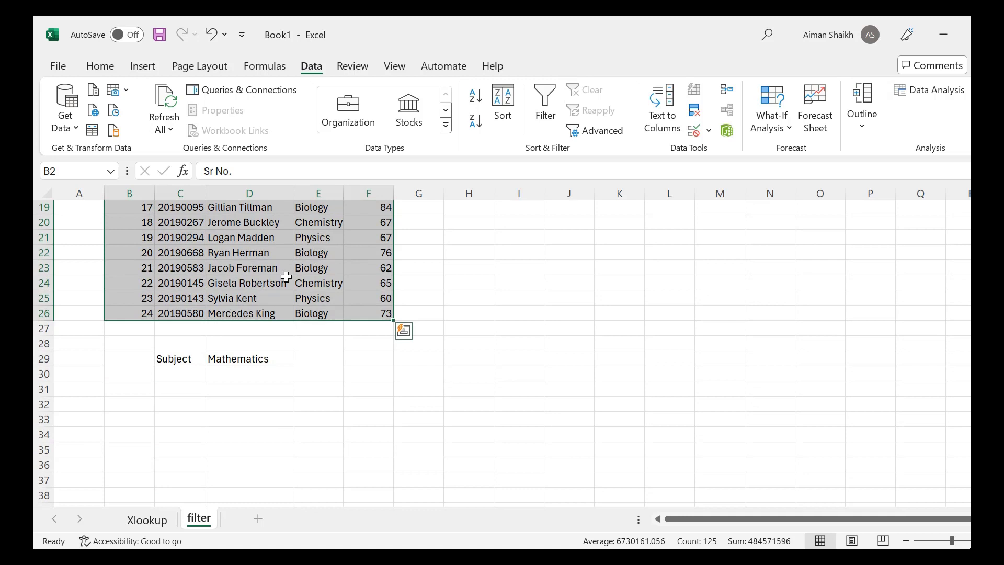
{"action": "left_click", "coordinate": [129, 373]}
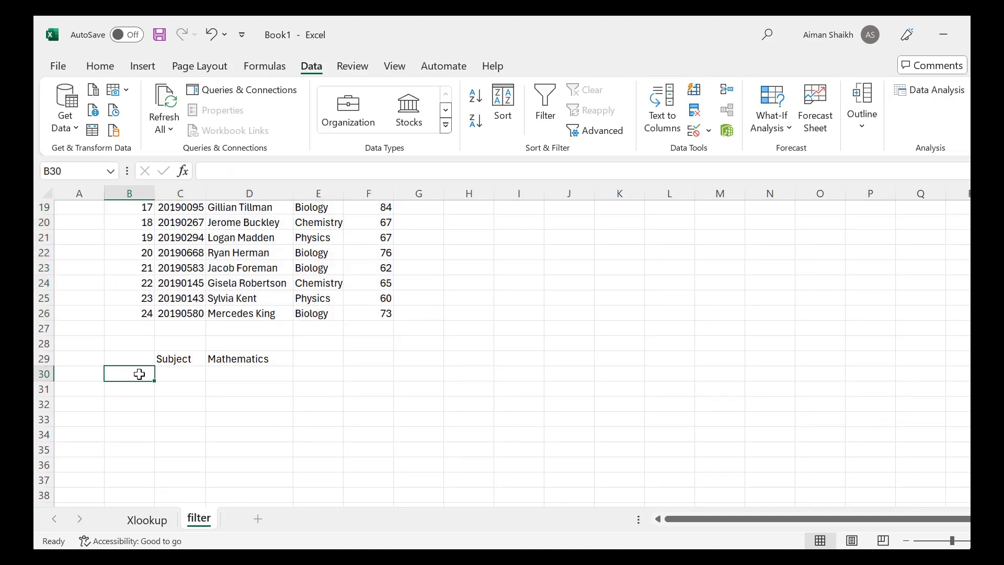
- Begin typing =FILTER in B30 using the autocomplete list
{"action": "type", "text": "=f"}
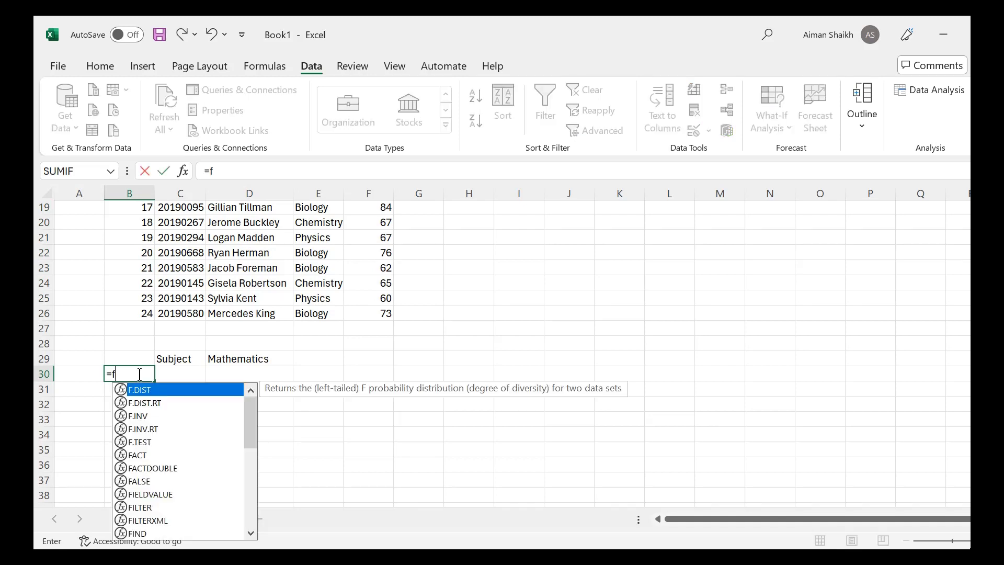
{"action": "type", "text": "ilte"}
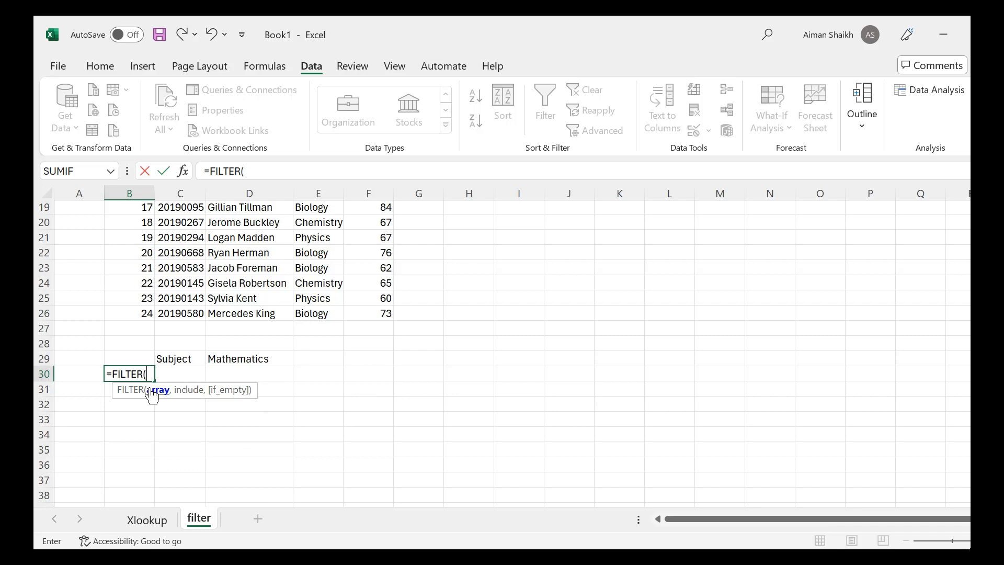
{"action": "mouse_move", "coordinate": [157, 373]}
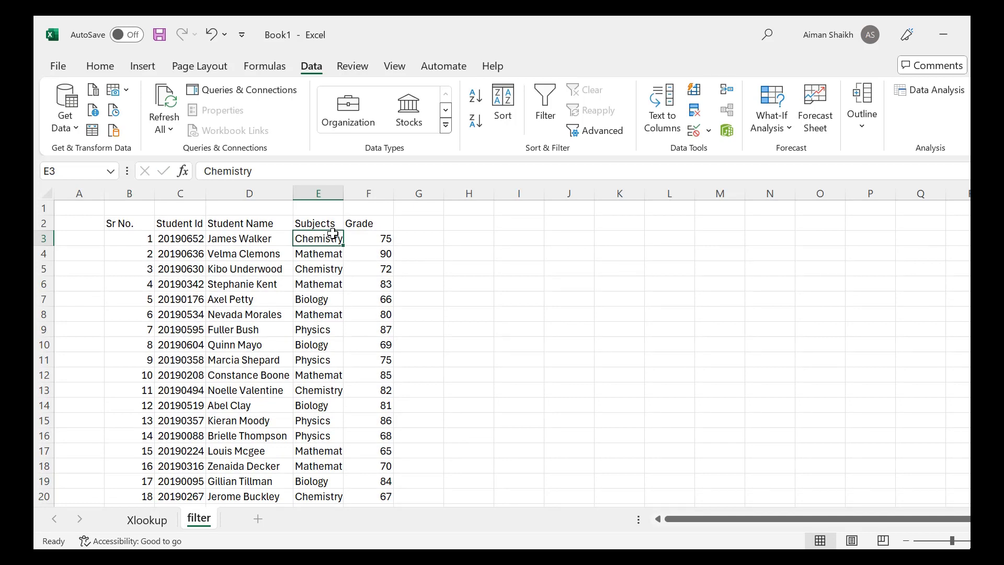
{"action": "mouse_move", "coordinate": [320, 299]}
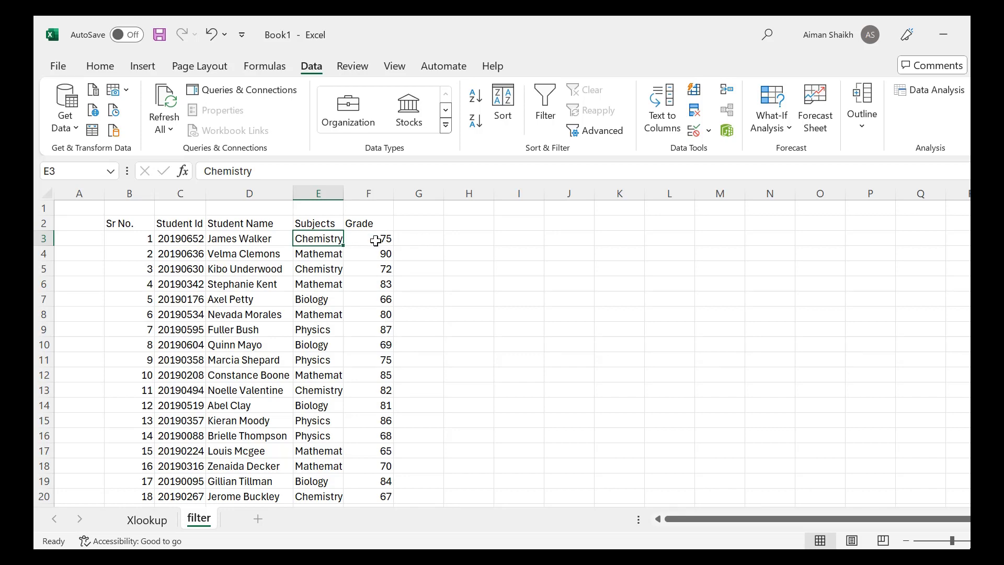
- Highlight grades F3:F8, then move back down to B30 for a fresh formula
{"action": "left_click_drag", "start_coordinate": [368, 238], "coordinate": [368, 314]}
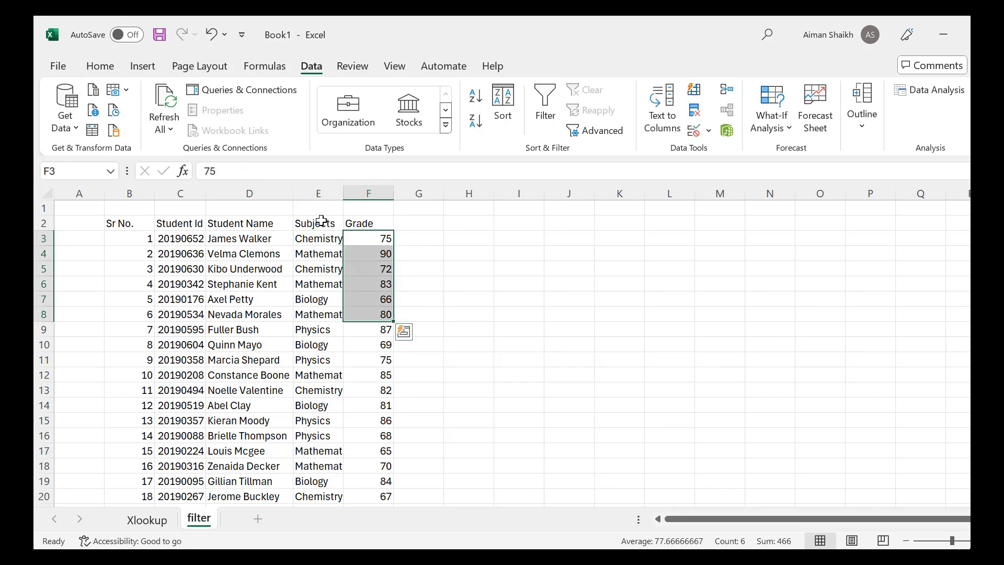
{"action": "scroll", "scroll_direction": "down", "scroll_amount": 3}
{"action": "type", "text": "="}
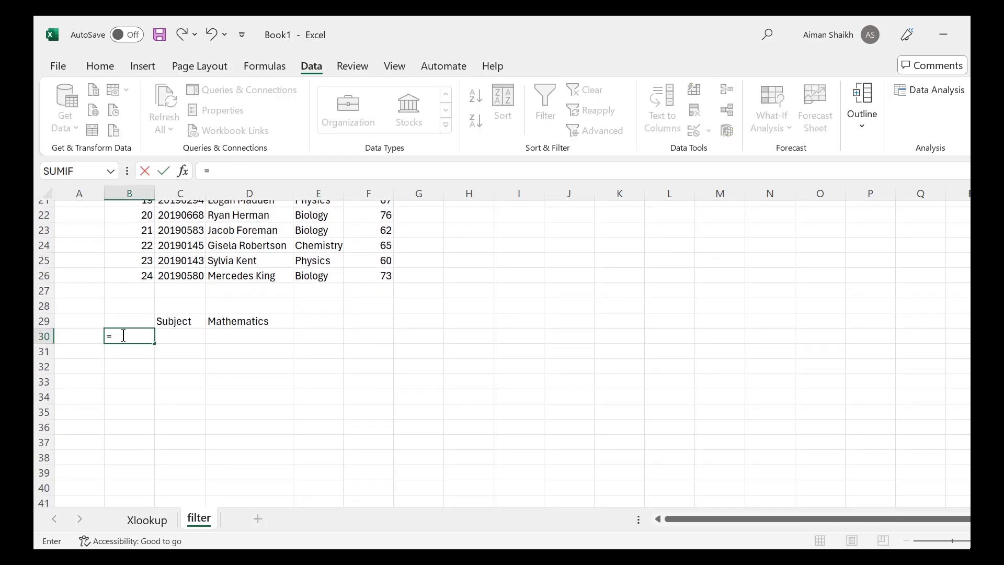
- Build =FILTER(B3:F26,E3:E26=D29,"Not Found") by selecting the table and Subjects column
{"action": "type", "text": "filter"}
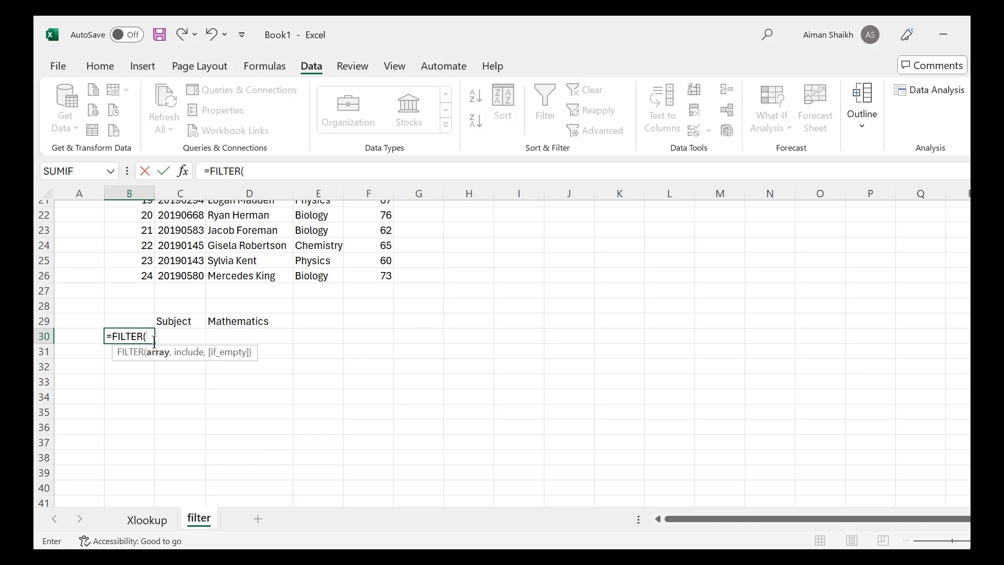
{"action": "left_click", "coordinate": [128, 275]}
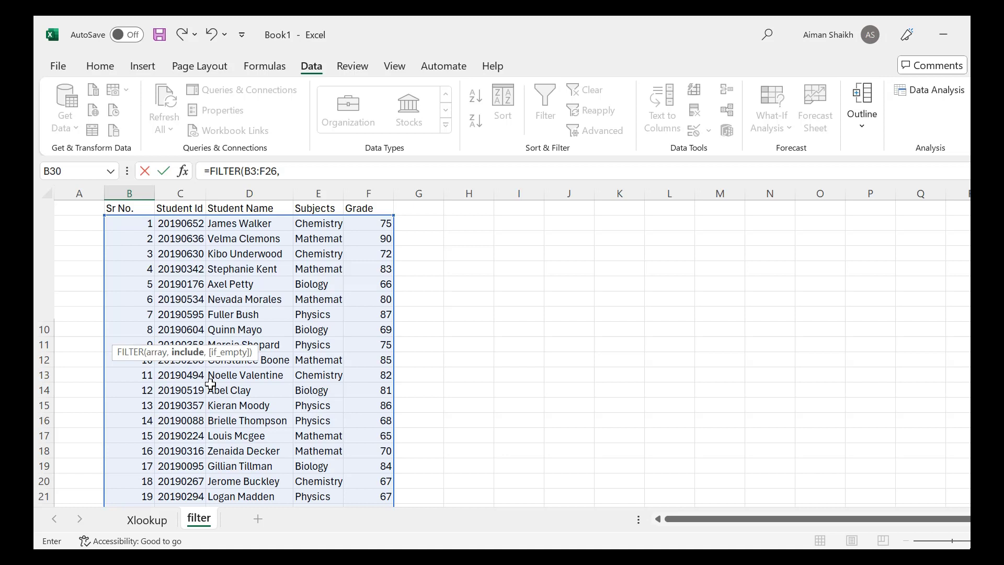
{"action": "left_click", "coordinate": [317, 223]}
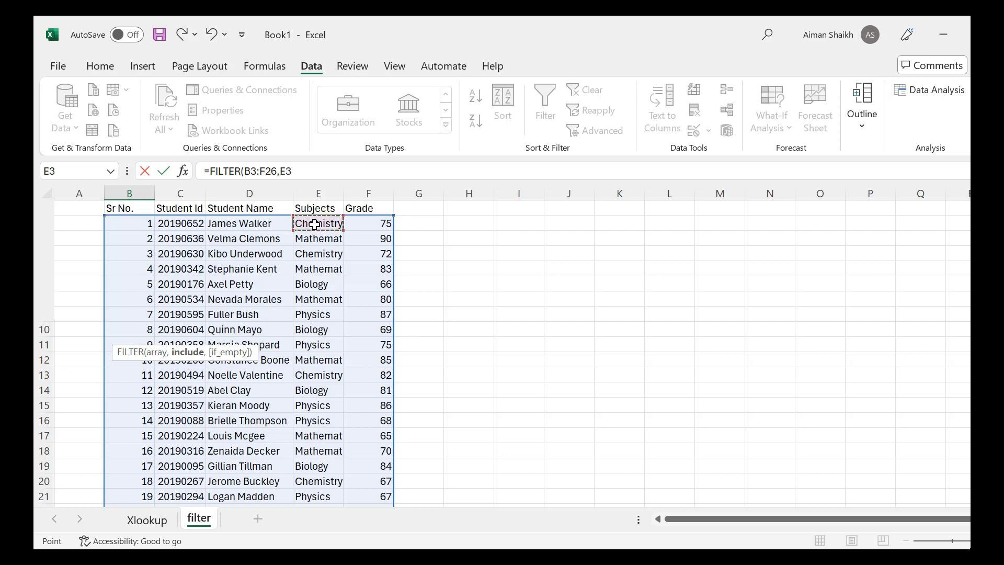
{"action": "left_click_drag", "start_coordinate": [317, 223], "coordinate": [317, 497]}
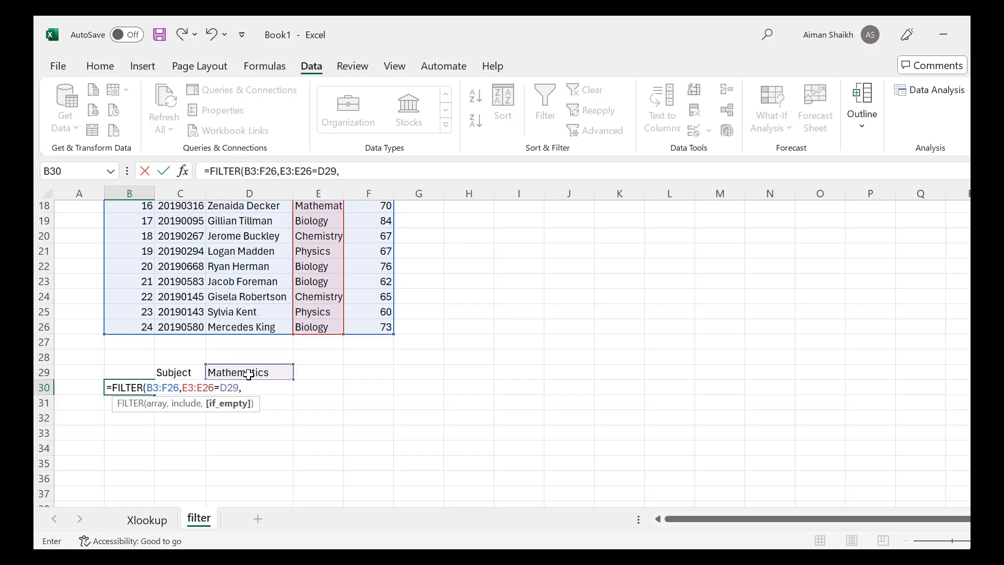
{"action": "type", "text": "\"Not F"}
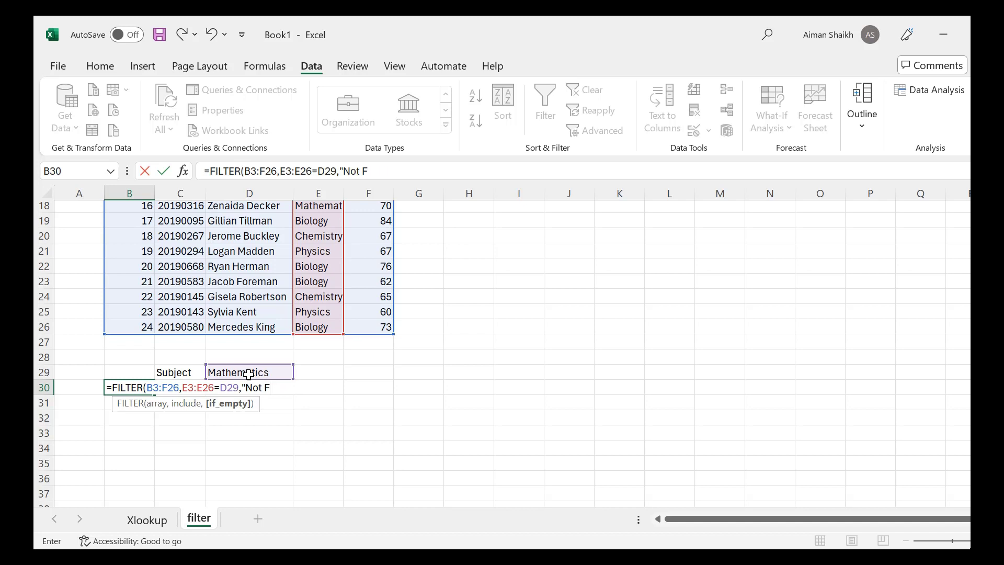
{"action": "type", "text": "ound\")"}
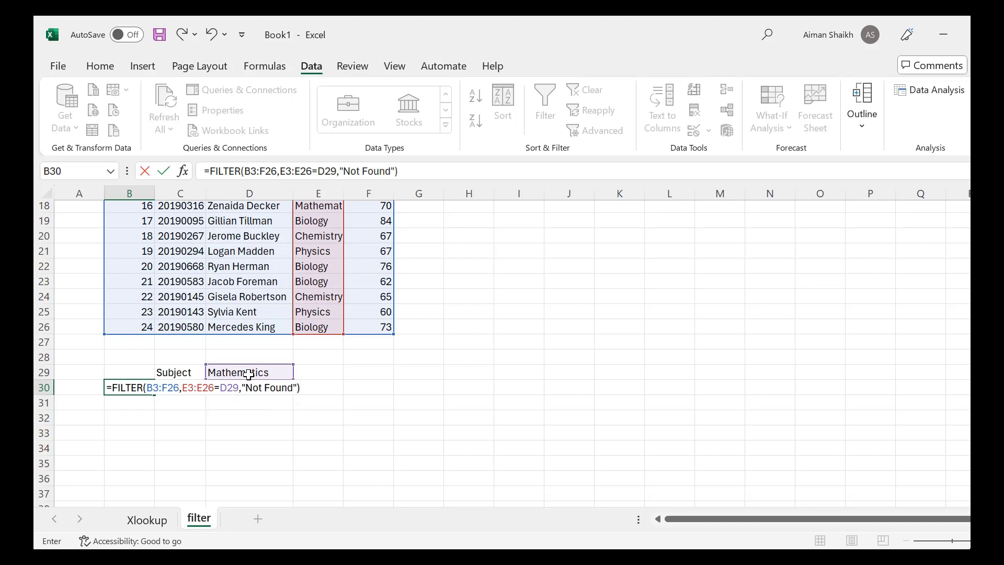
- Commit the FILTER formula to list Mathematics rows, then set D29 to Biology
{"action": "key", "text": "Enter"}
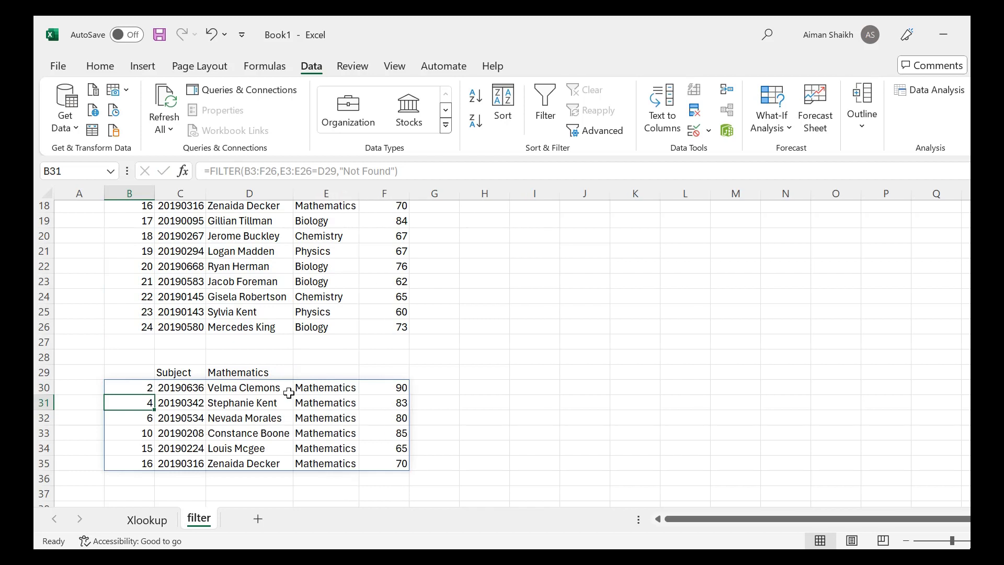
{"action": "mouse_move", "coordinate": [355, 397]}
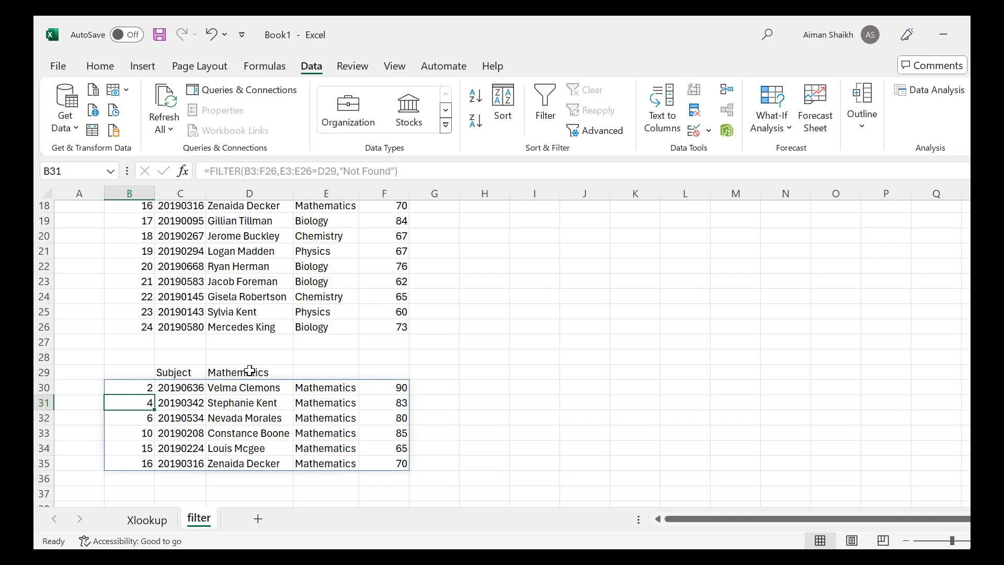
{"action": "type", "text": "Biology"}
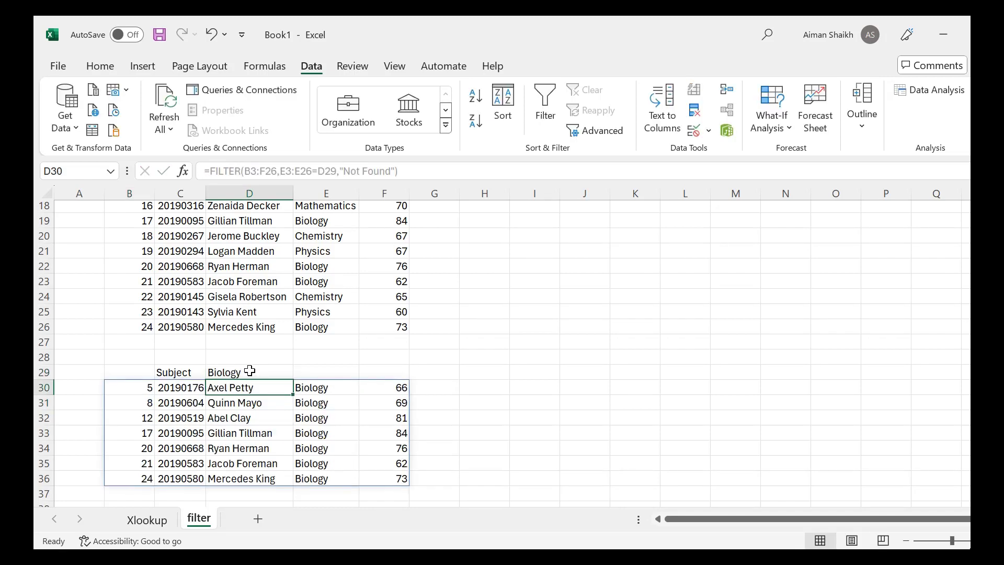
{"action": "mouse_move", "coordinate": [250, 387]}
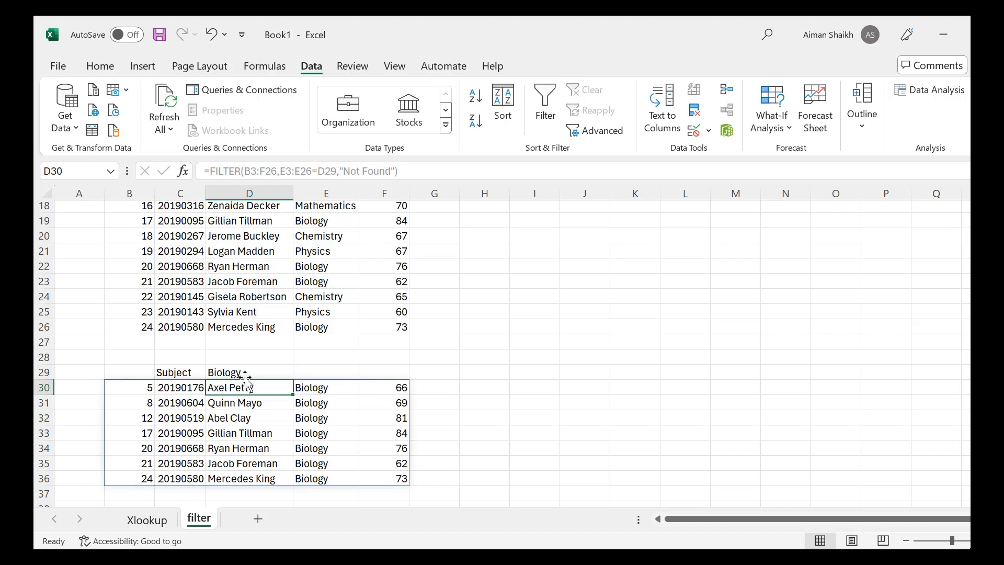
- Enter a non-matching value in D29 so the result shows Not Found
{"action": "left_click", "coordinate": [249, 372]}
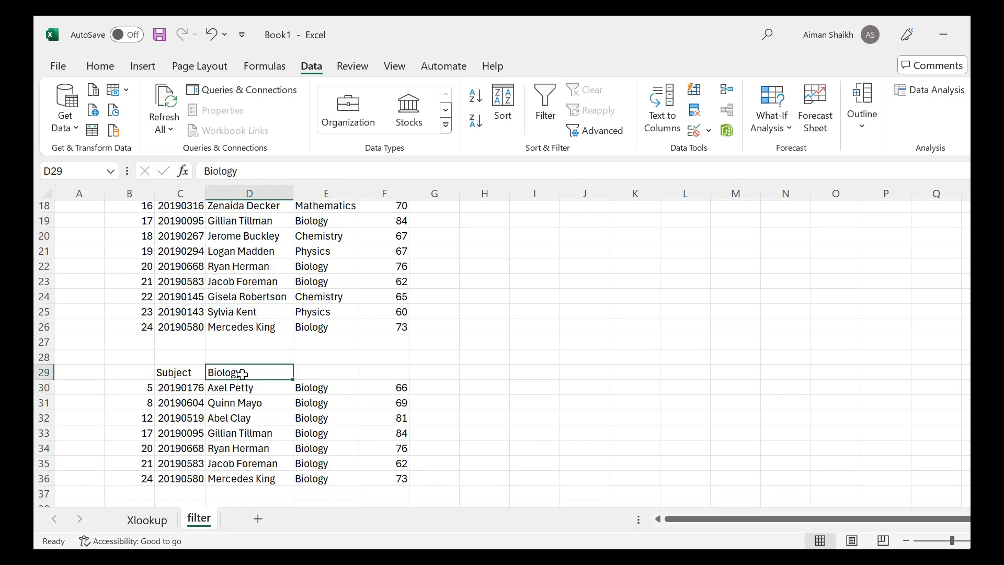
{"action": "type", "text": "boi"}
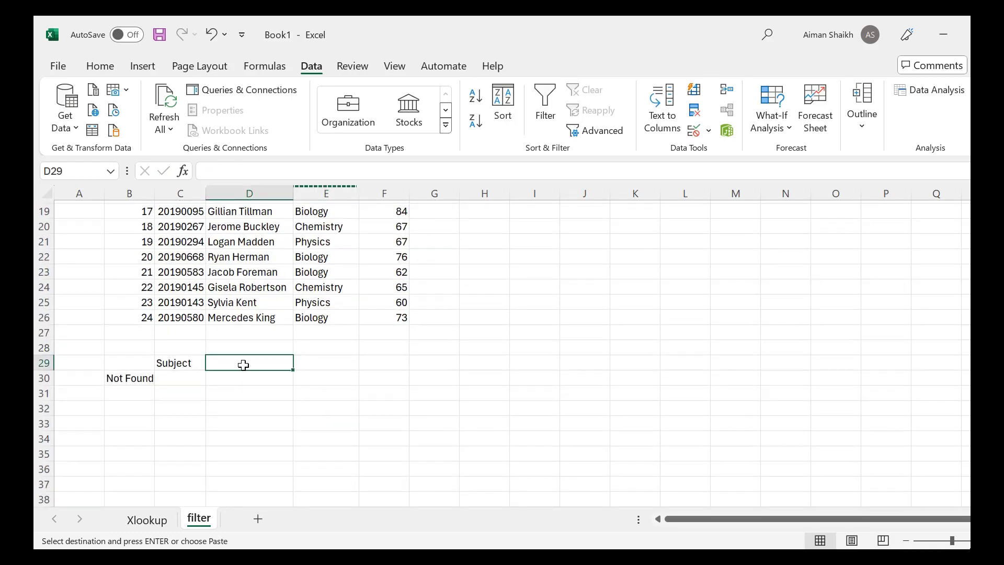
- Set D29 to Chemistry so the five Chemistry students' rows spill below
{"action": "type", "text": "Chemistry"}
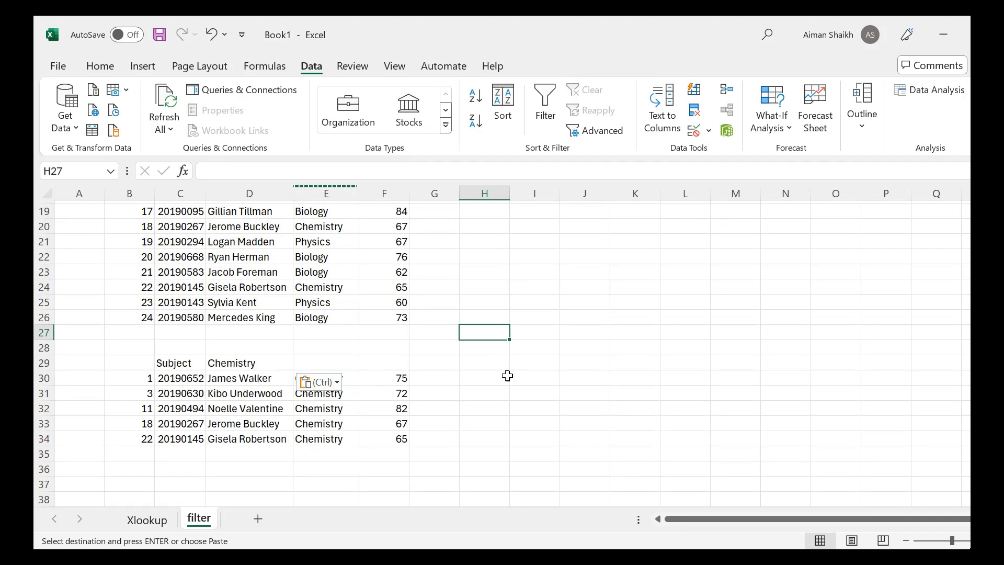
{"action": "mouse_move", "coordinate": [447, 375]}
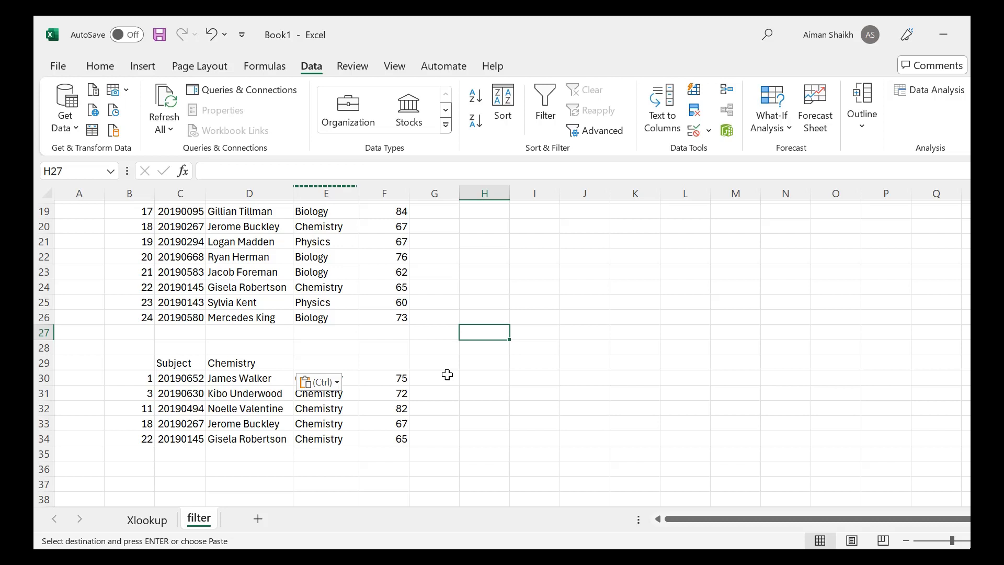
{"action": "mouse_move", "coordinate": [520, 391]}
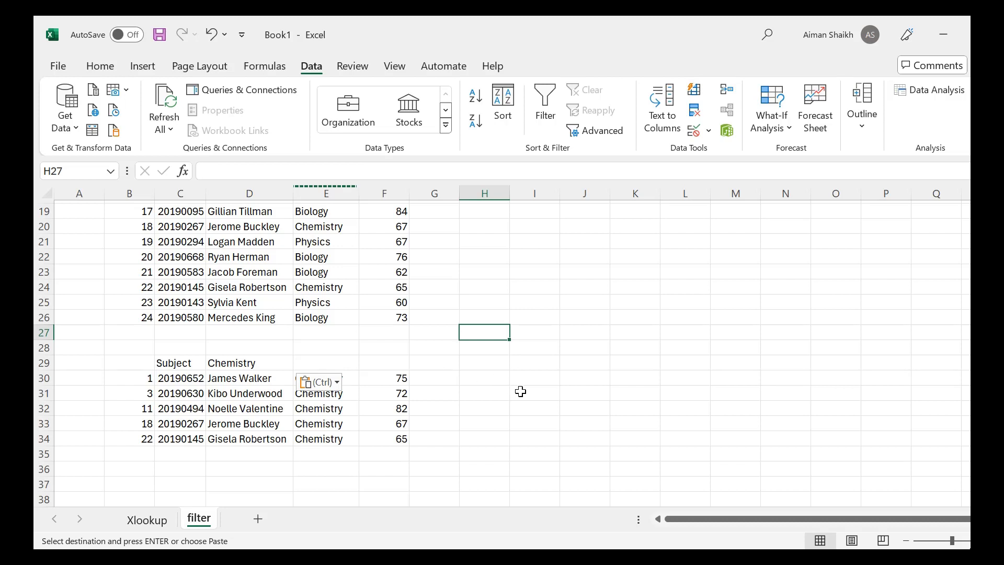
{"action": "mouse_move", "coordinate": [520, 393]}
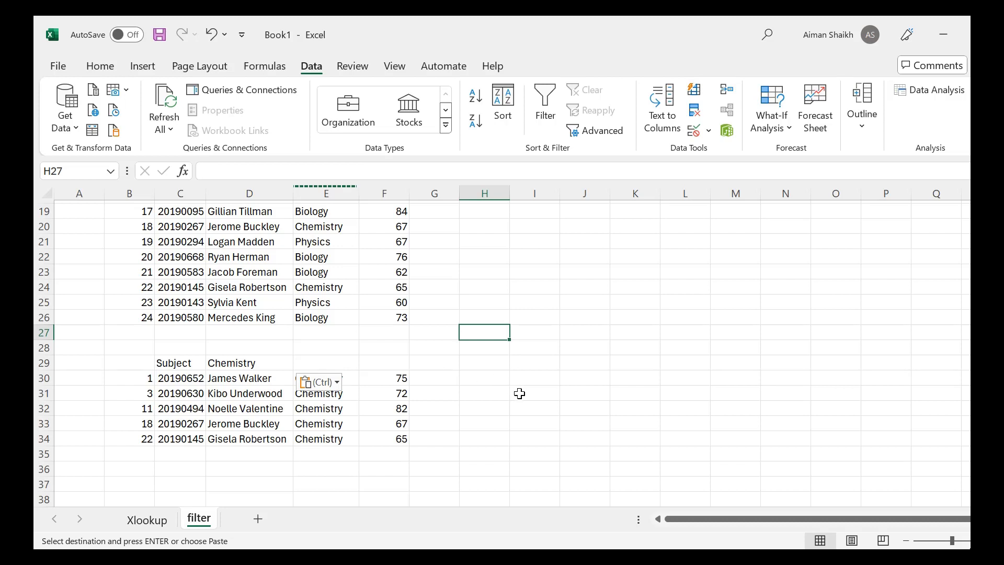